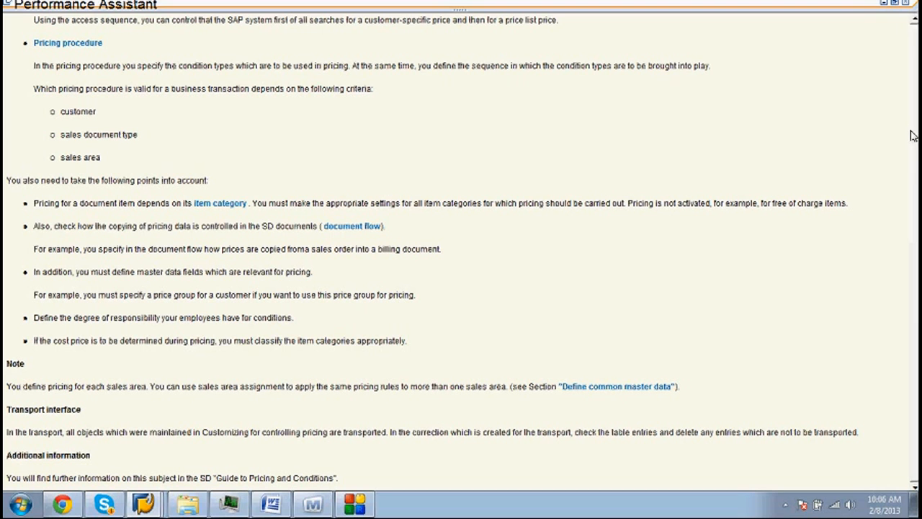
{"action": "mouse_move", "coordinate": [701, 457]}
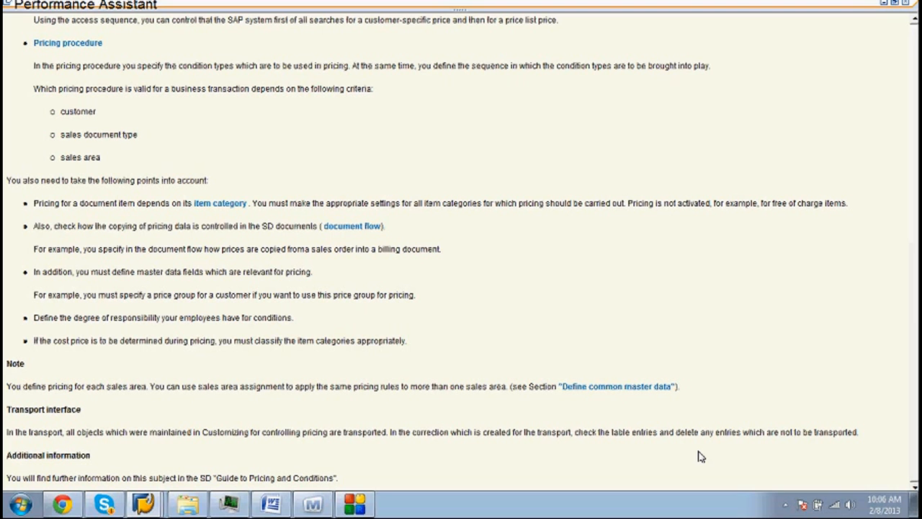
{"action": "mouse_move", "coordinate": [433, 11]}
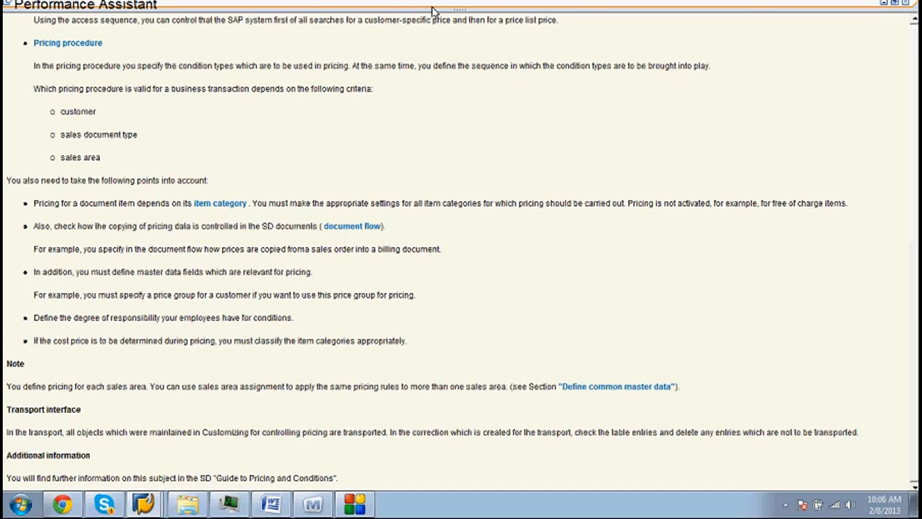
{"action": "mouse_move", "coordinate": [746, 6]}
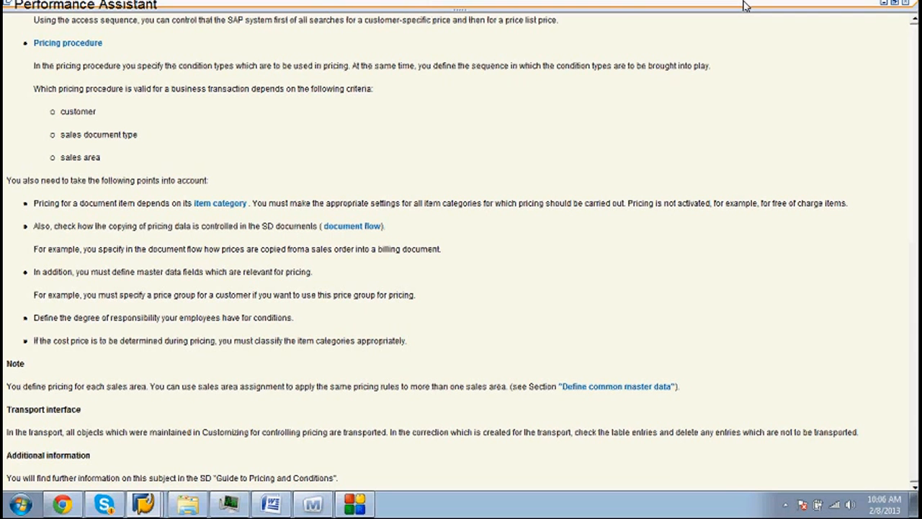
{"action": "mouse_move", "coordinate": [914, 357]}
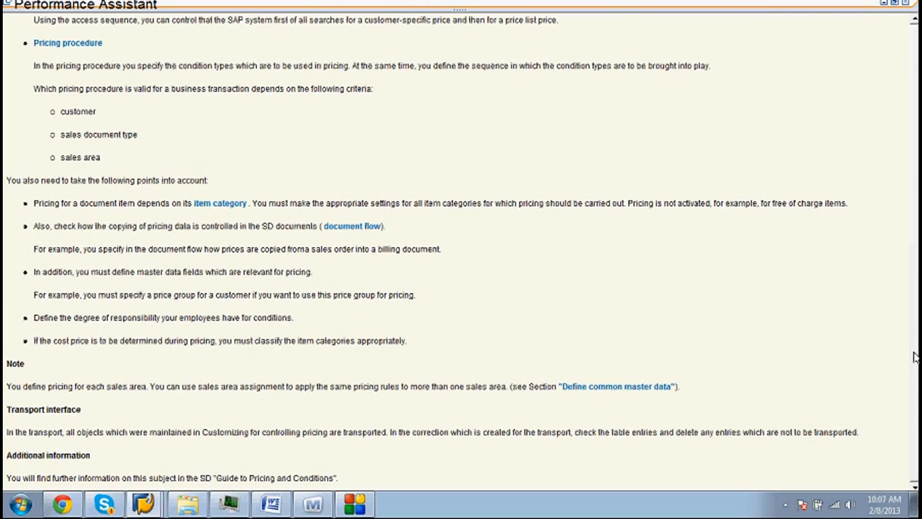
{"action": "mouse_move", "coordinate": [915, 386]}
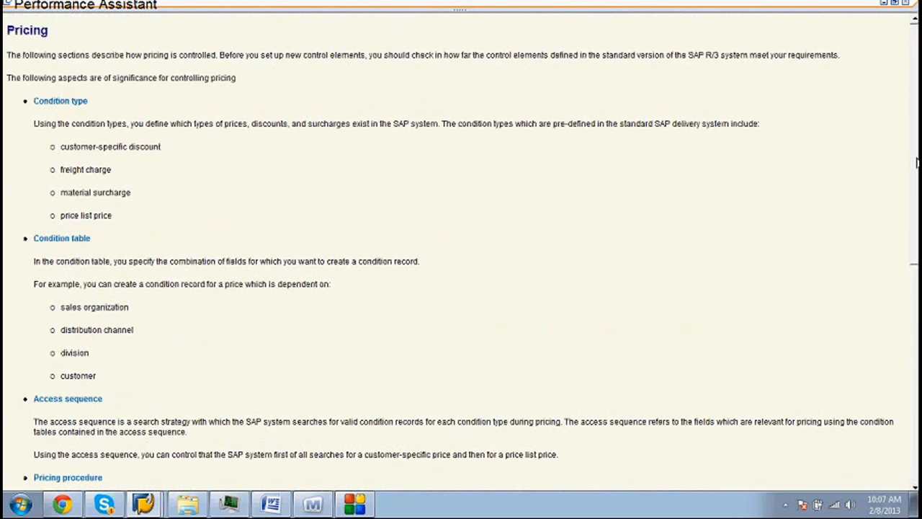
Scroll down to the Pricing topic's Note, Transport interface and Additional information sections
{"action": "scroll", "scroll_direction": "down", "scroll_amount": 3}
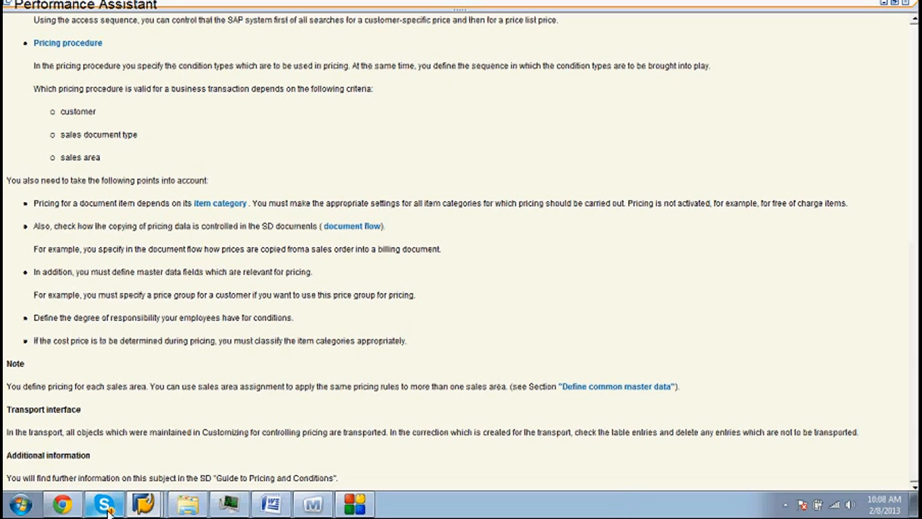
{"action": "left_click", "coordinate": [104, 502]}
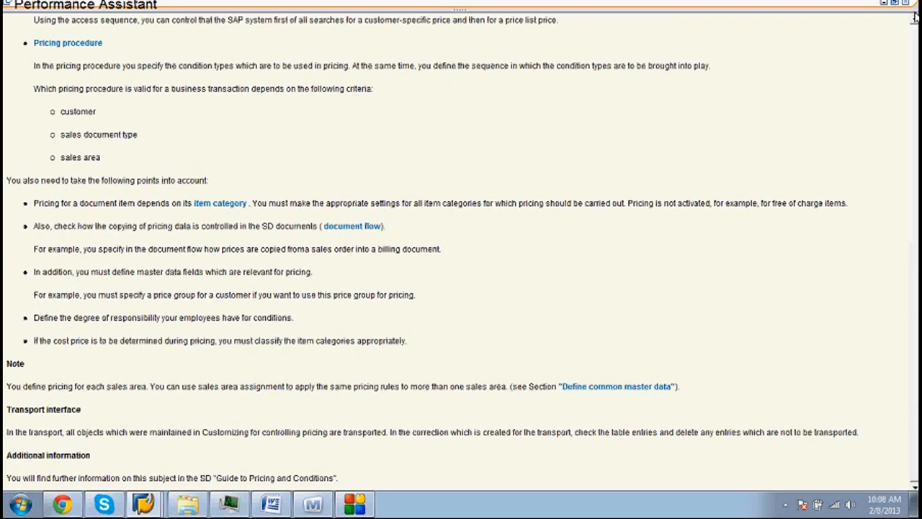
Scroll back up to the opening of the Pricing help topic with condition types and tables
{"action": "scroll", "scroll_direction": "up", "scroll_amount": 3}
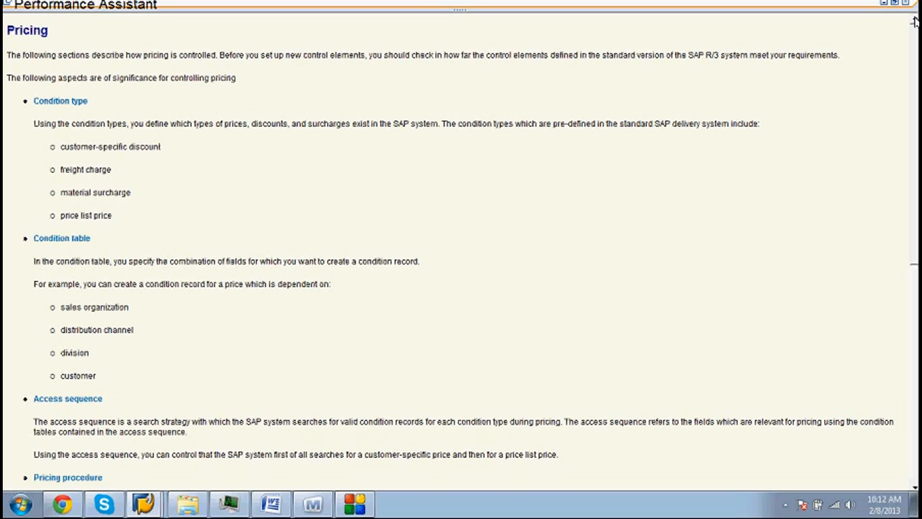
{"action": "mouse_move", "coordinate": [611, 266]}
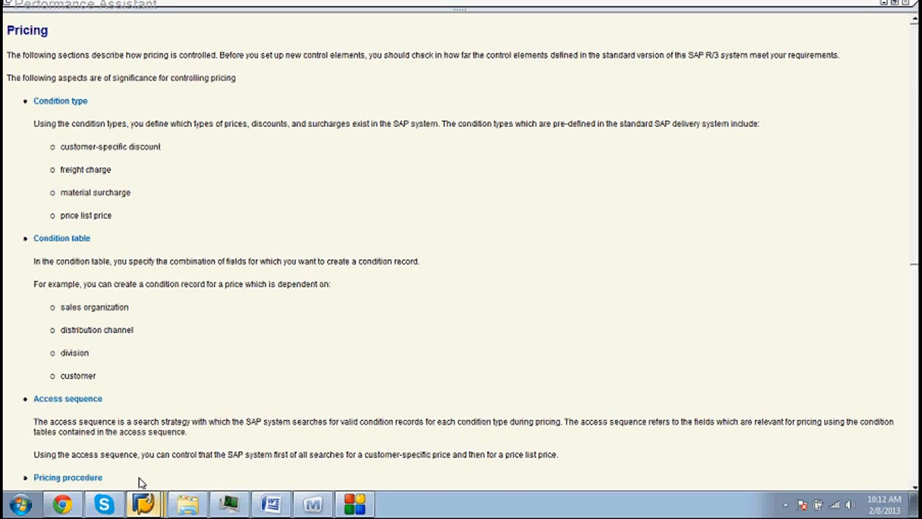
{"action": "mouse_move", "coordinate": [138, 461]}
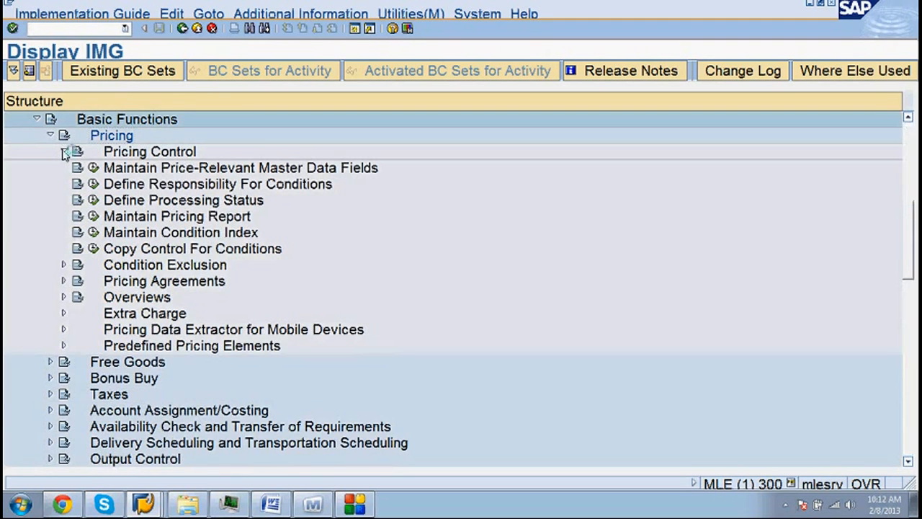
Expand the Pricing Control node in the IMG tree to list its condition and procedure activities
{"action": "left_click", "coordinate": [65, 151]}
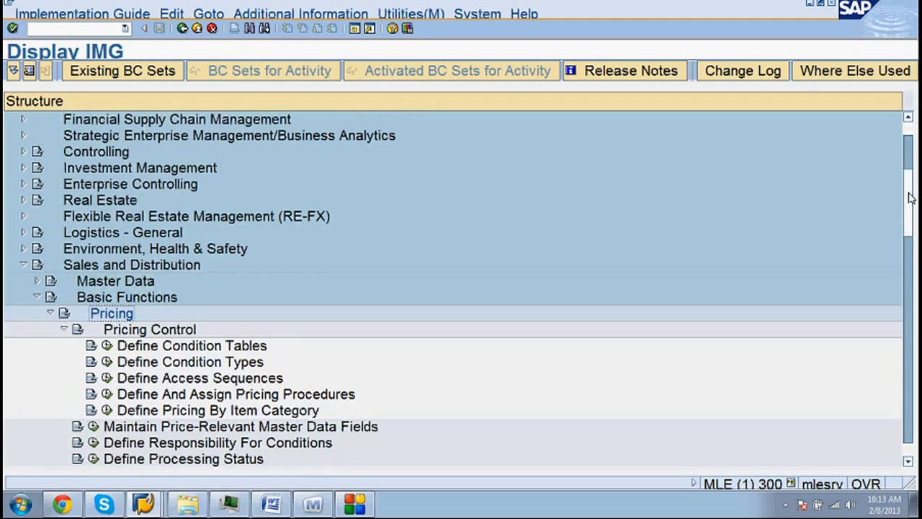
{"action": "scroll", "scroll_direction": "down", "scroll_amount": 3}
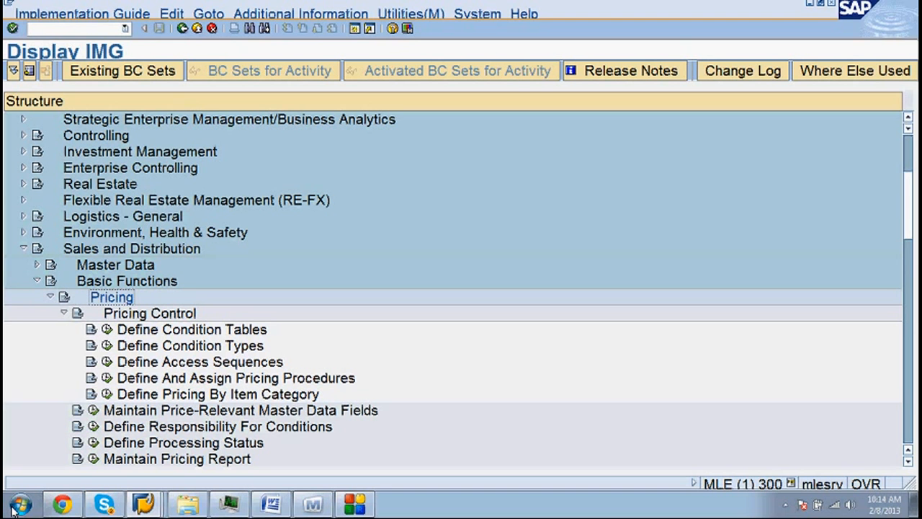
Switch to Chrome and start a web search for 'sap s'
{"action": "left_click", "coordinate": [60, 503]}
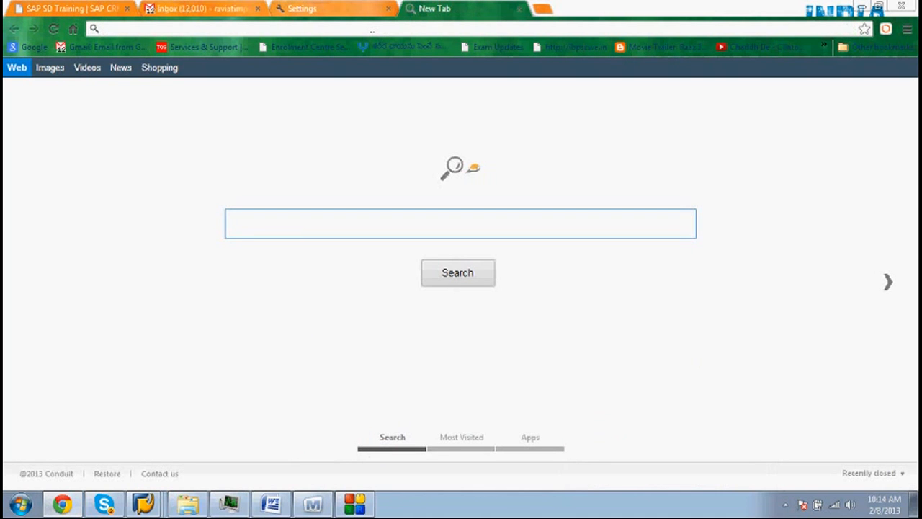
{"action": "type", "text": "c"}
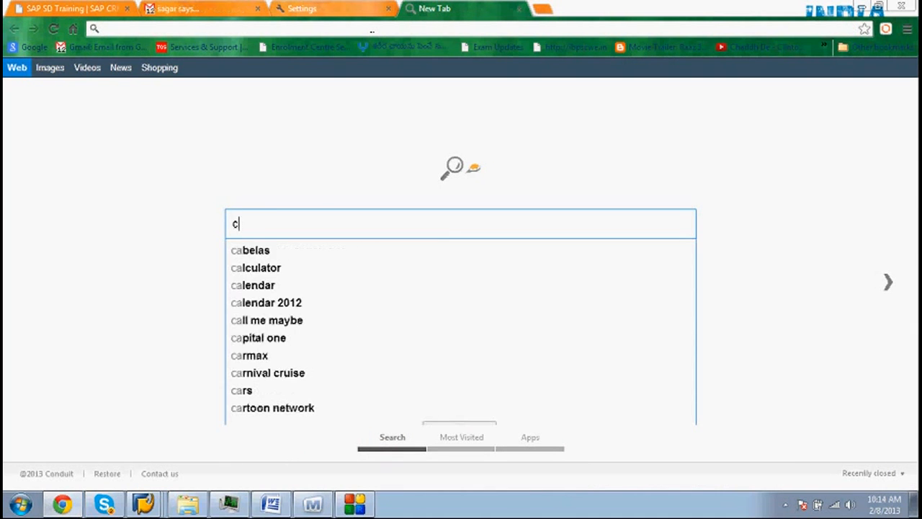
{"action": "type", "text": "sap s"}
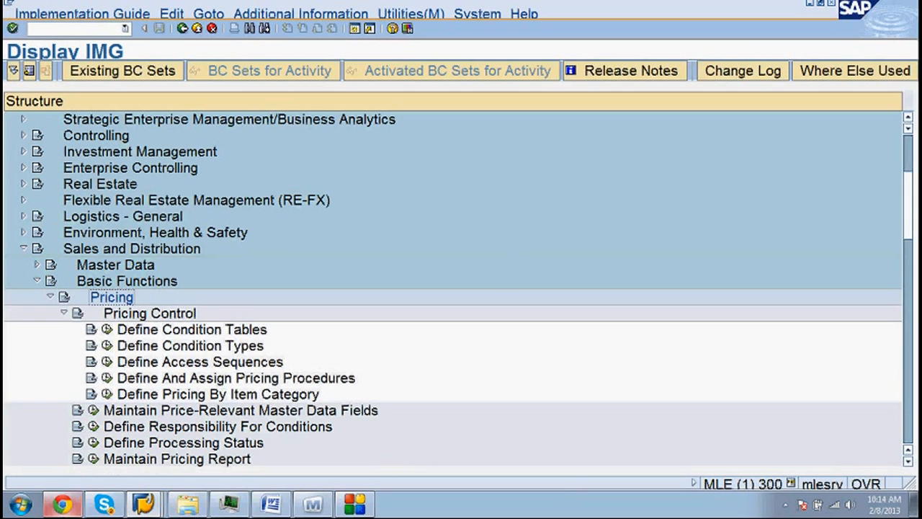
Search the Start menu for 'tas' to launch the TASD40_1.pdf course manual
{"action": "left_click", "coordinate": [20, 503]}
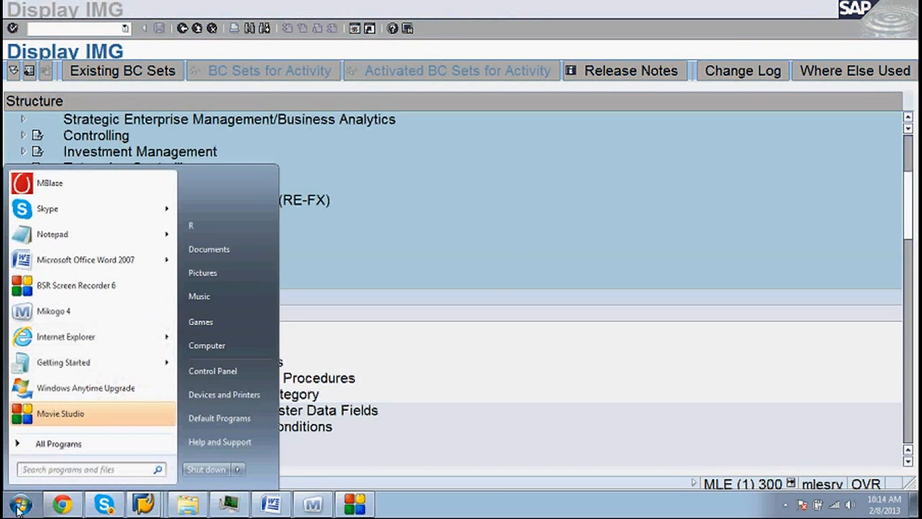
{"action": "type", "text": "tas"}
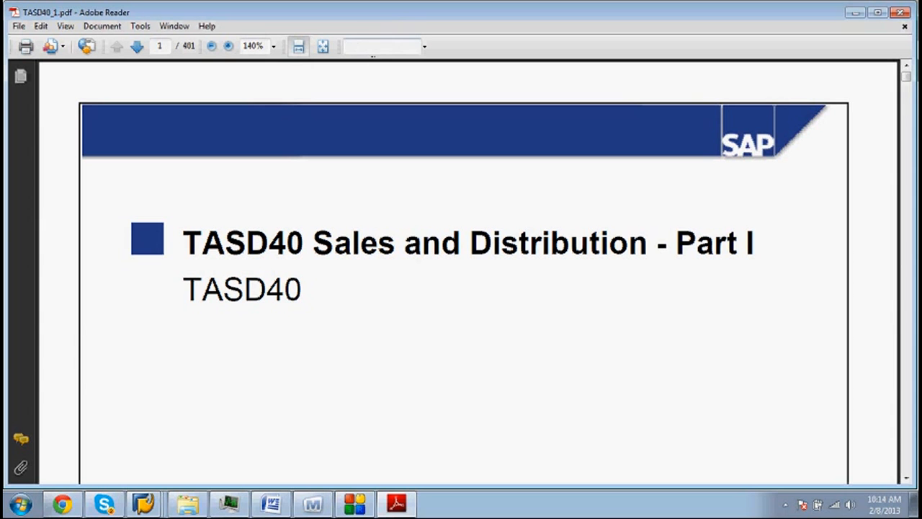
Search the TASD40 manual for 'record' and move through its matches
{"action": "type", "text": "record"}
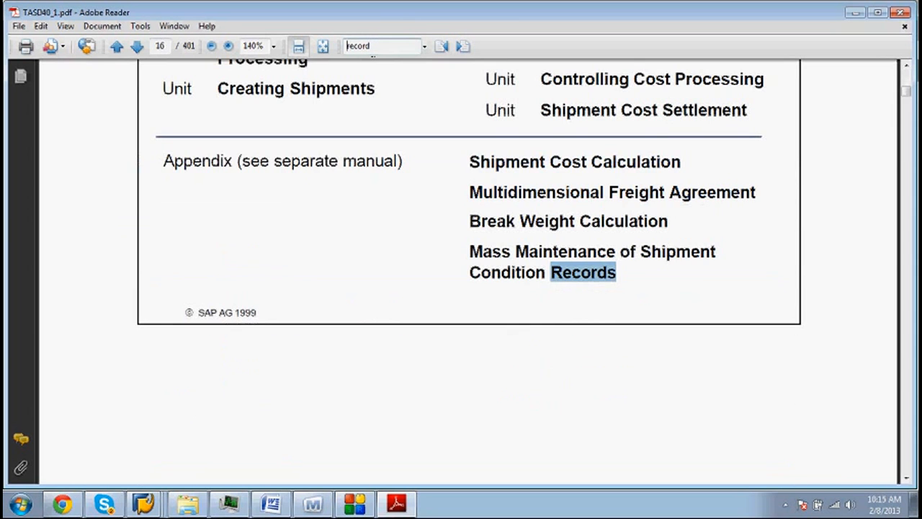
{"action": "left_click", "coordinate": [441, 45]}
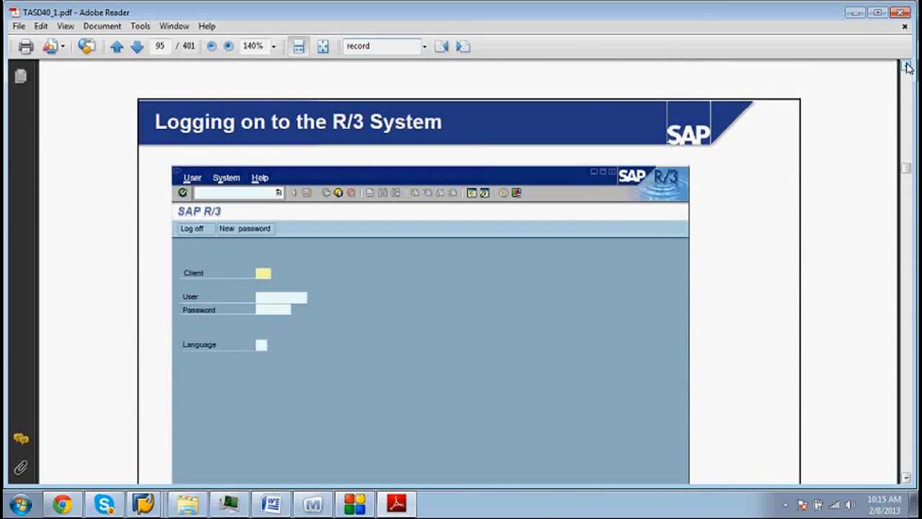
{"action": "scroll", "scroll_direction": "down", "scroll_amount": 3}
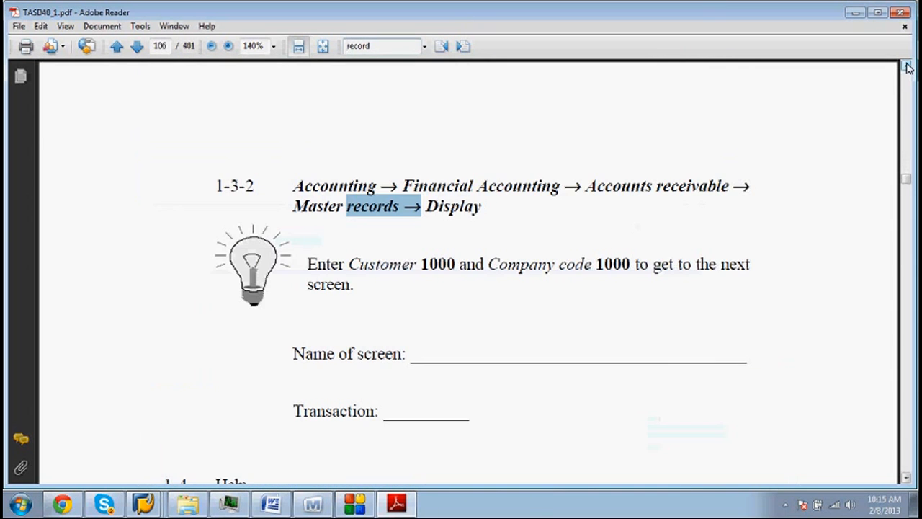
{"action": "scroll", "scroll_direction": "down", "scroll_amount": 3}
{"action": "type", "text": "condition "}
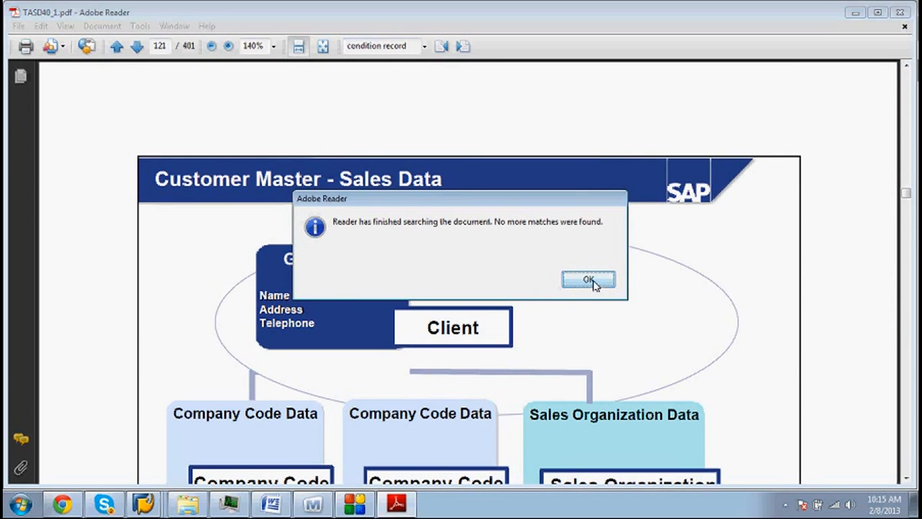
Dismiss the search-finished notice and rerun the condition record search to reach the Master Data unit summary
{"action": "left_click", "coordinate": [588, 280]}
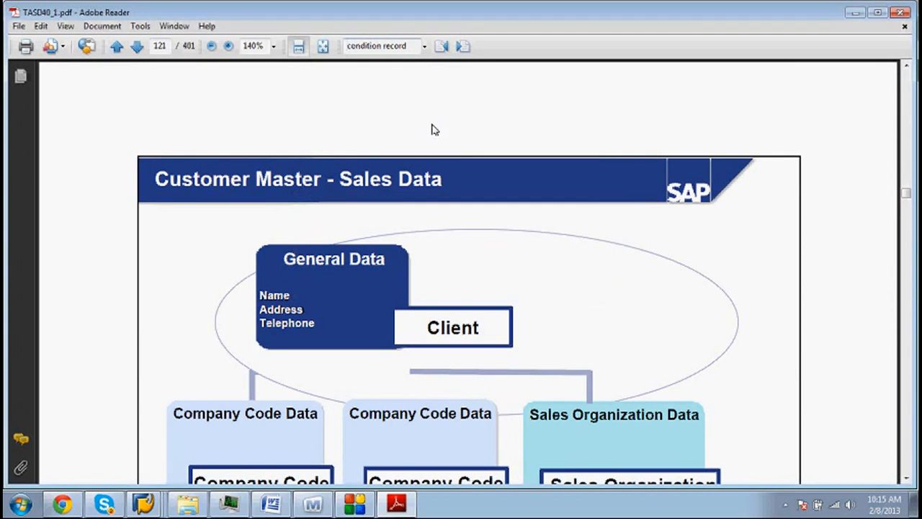
{"action": "left_click", "coordinate": [441, 46]}
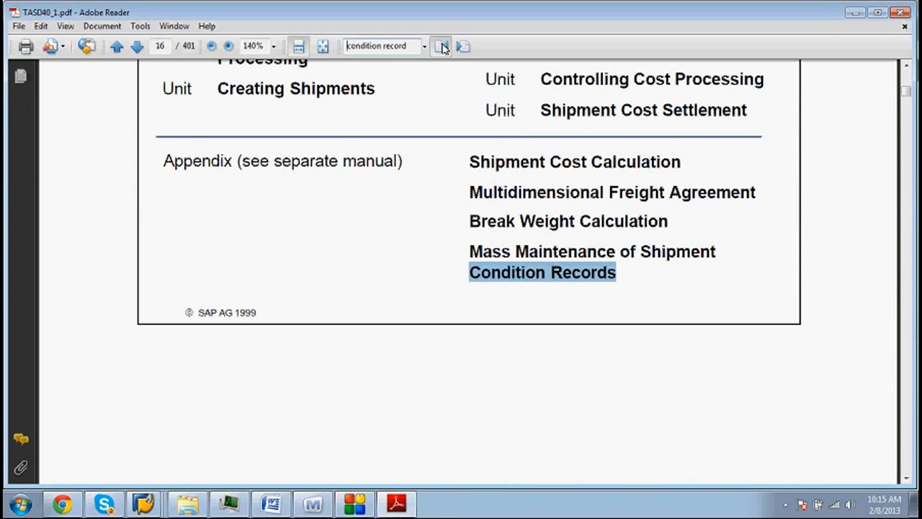
{"action": "left_click", "coordinate": [440, 46]}
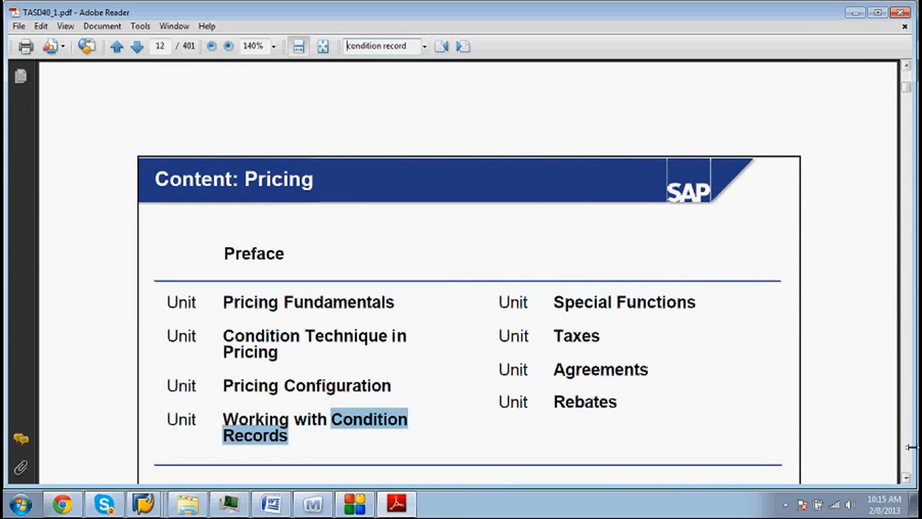
{"action": "scroll", "scroll_direction": "down", "scroll_amount": 3}
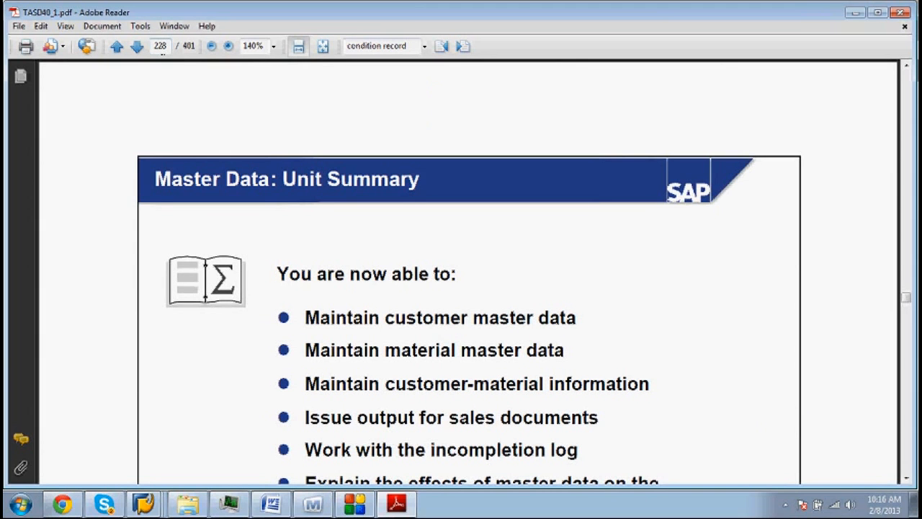
Page back through the manual toward the Sales Processes: Summary page
{"action": "scroll", "scroll_direction": "down", "scroll_amount": 3}
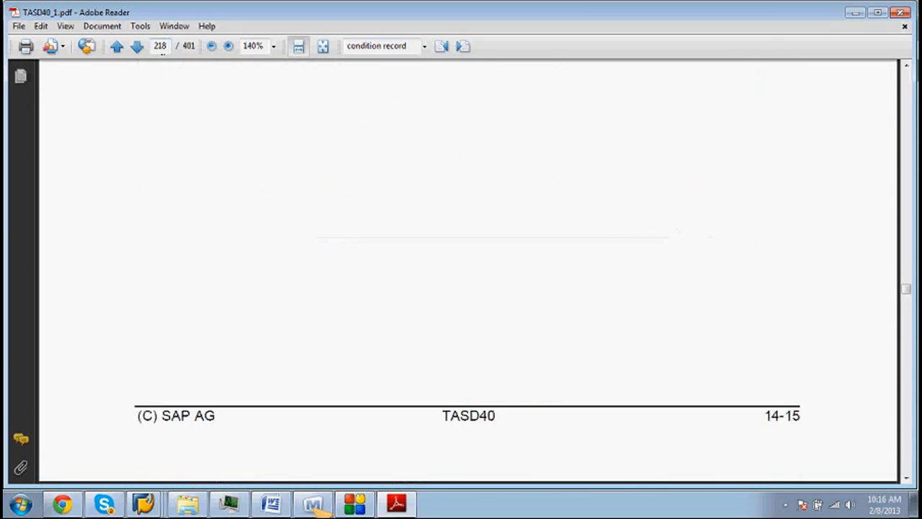
{"action": "left_click", "coordinate": [116, 45]}
{"action": "type", "text": "184"}
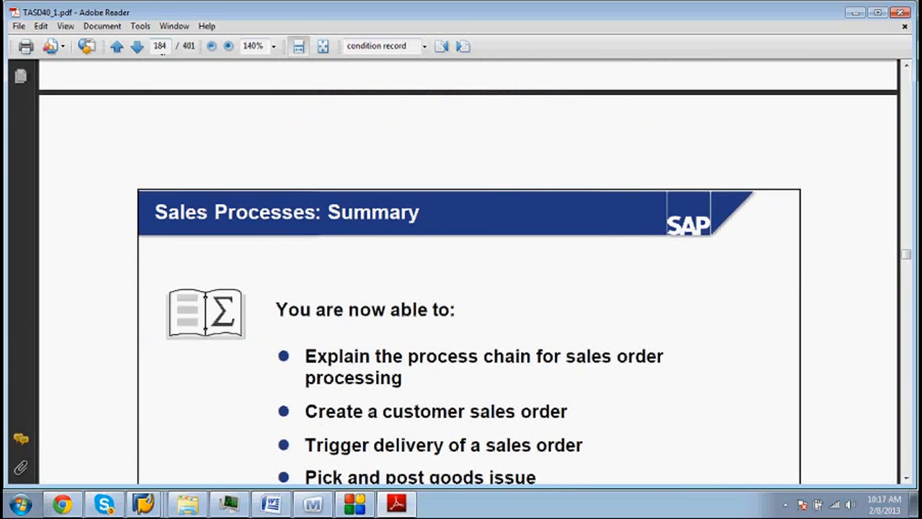
{"action": "left_click", "coordinate": [116, 46]}
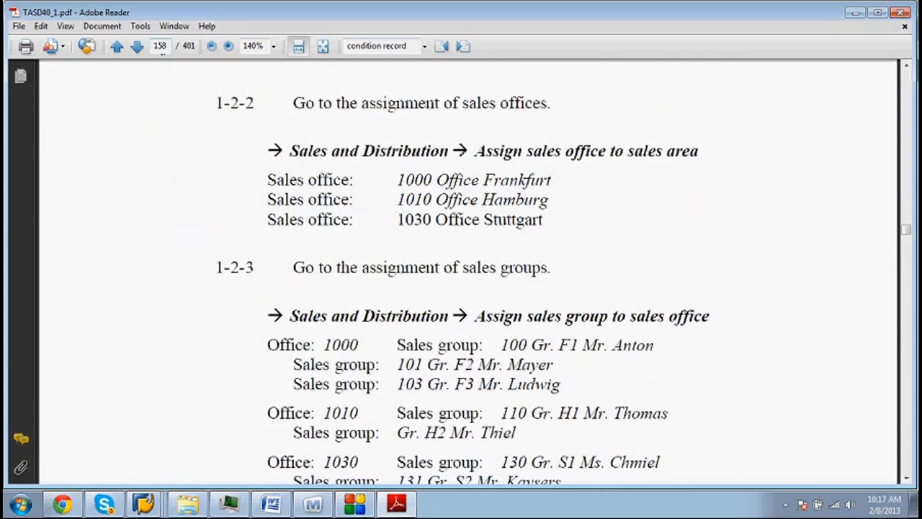
Return to the section overview near page 9 and step forward to the Cross Functional Techniques contents
{"action": "left_click", "coordinate": [117, 44]}
{"action": "type", "text": "9"}
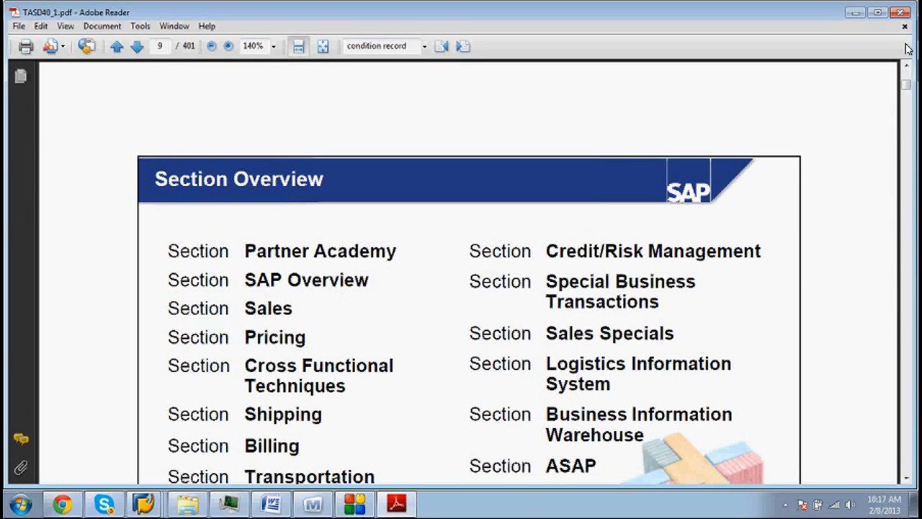
{"action": "left_click", "coordinate": [136, 44]}
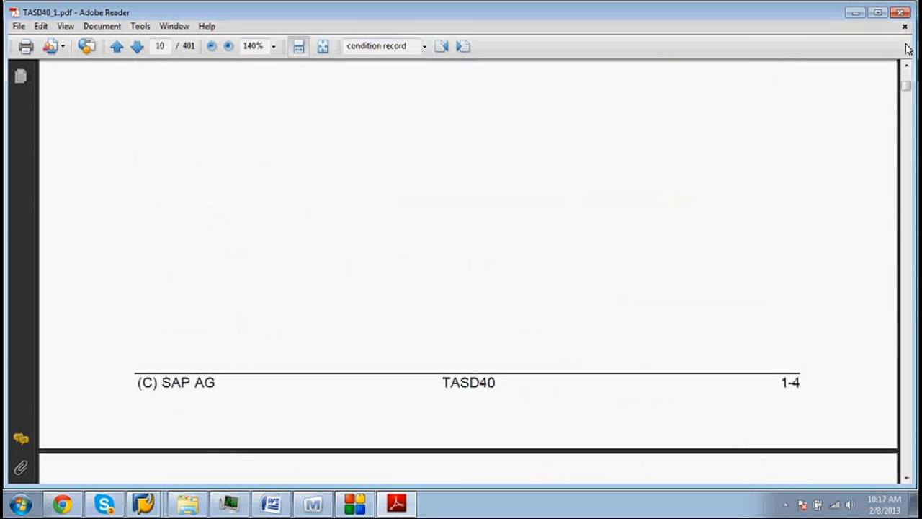
{"action": "left_click", "coordinate": [136, 46]}
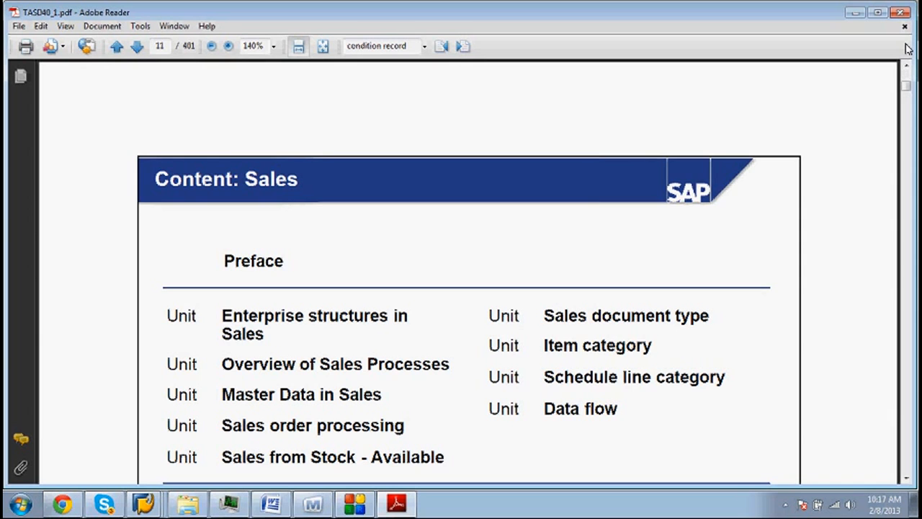
{"action": "left_click", "coordinate": [135, 46]}
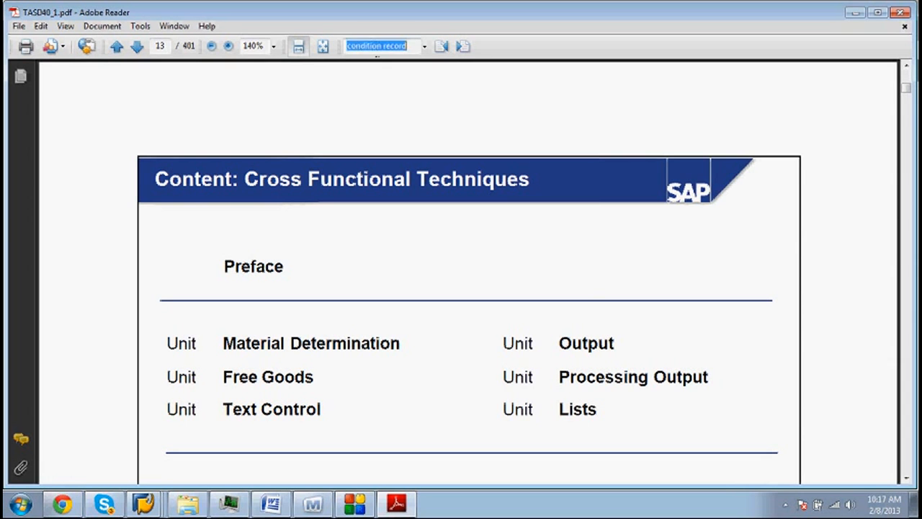
Search the manual for 'pricing' and advance to the Condition master data diagram on page 223
{"action": "type", "text": "pricing"}
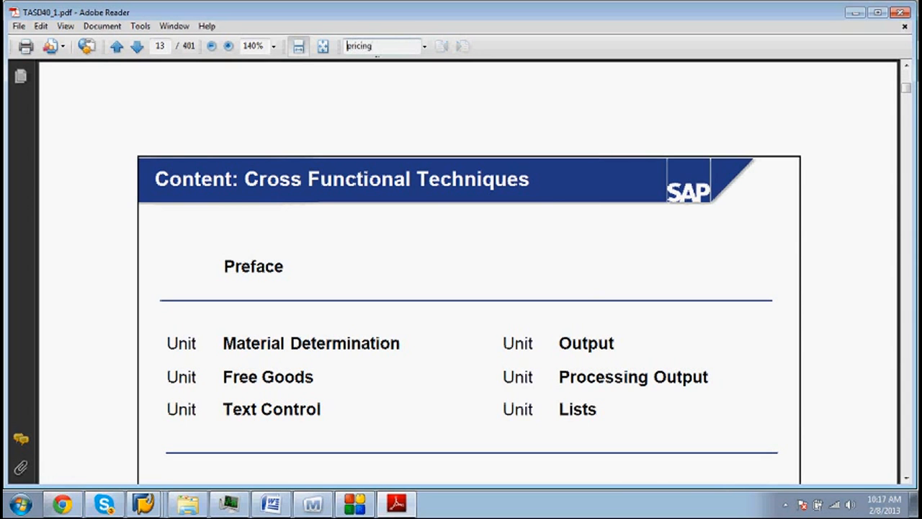
{"action": "left_click", "coordinate": [441, 45]}
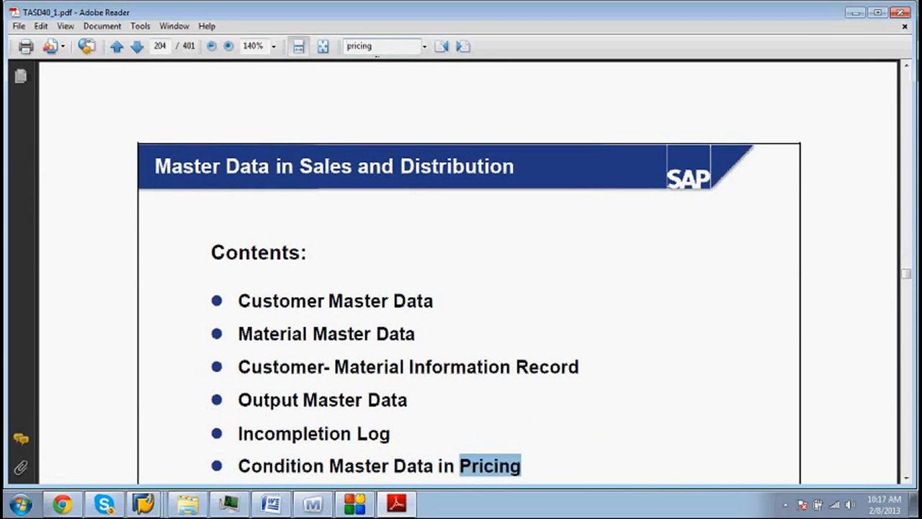
{"action": "mouse_move", "coordinate": [726, 69]}
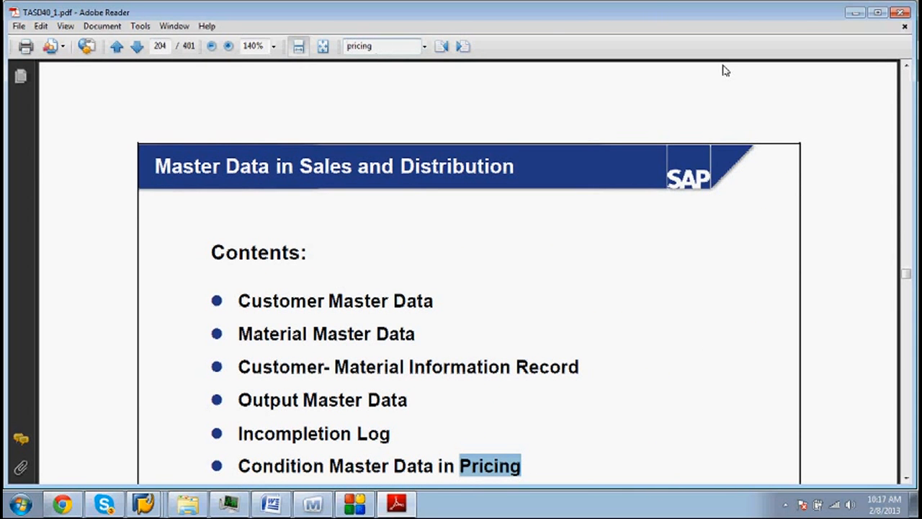
{"action": "left_click", "coordinate": [440, 44]}
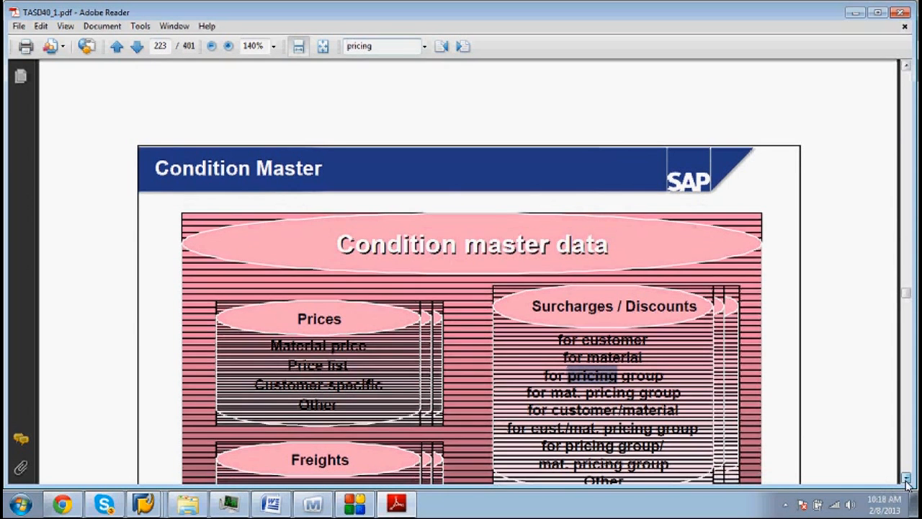
Scroll down page 223 to reveal the full Condition master data diagram with freights and taxes
{"action": "scroll", "scroll_direction": "down", "scroll_amount": 3}
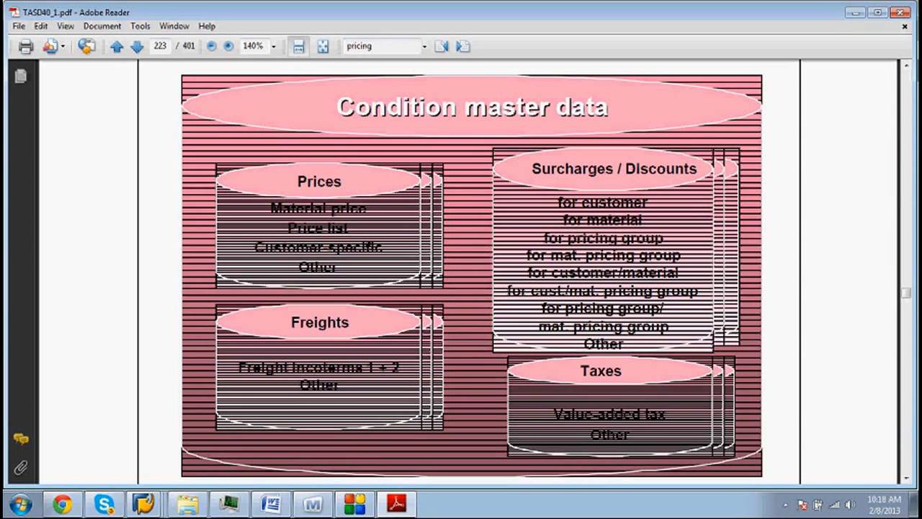
{"action": "mouse_move", "coordinate": [799, 389]}
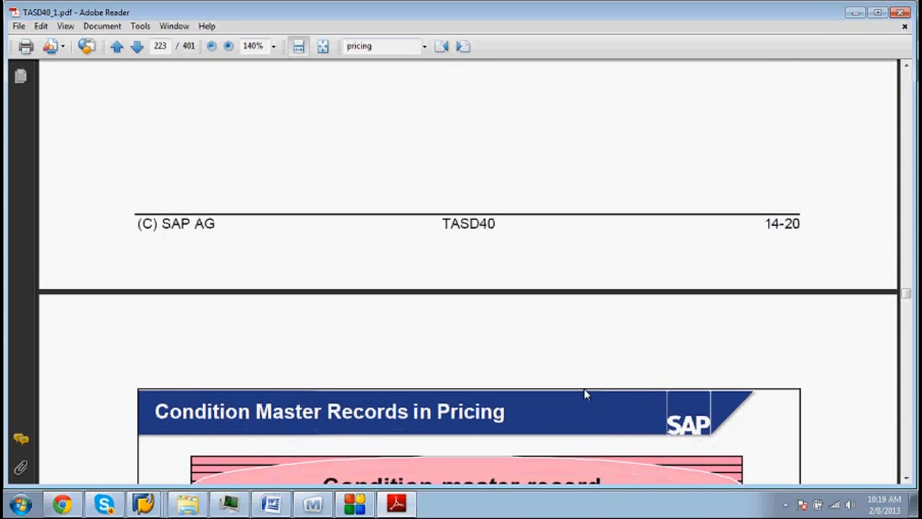
Scroll onto page 224 to show the KA00 sales promotion condition record with its validity-period scales
{"action": "scroll", "scroll_direction": "down", "scroll_amount": 3}
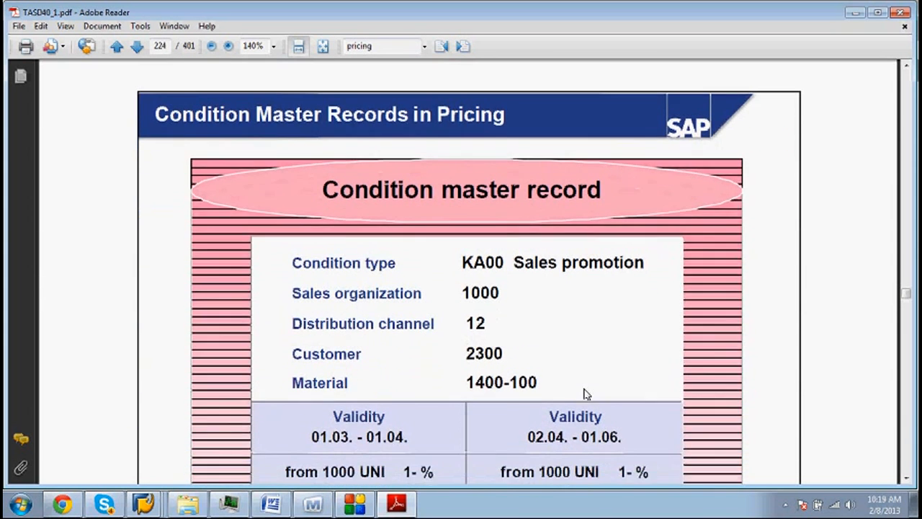
{"action": "scroll", "scroll_direction": "down", "scroll_amount": 3}
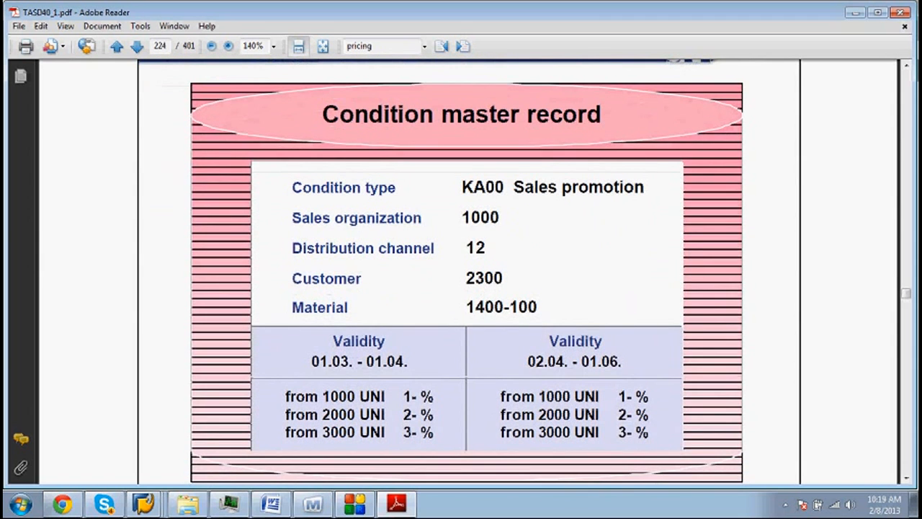